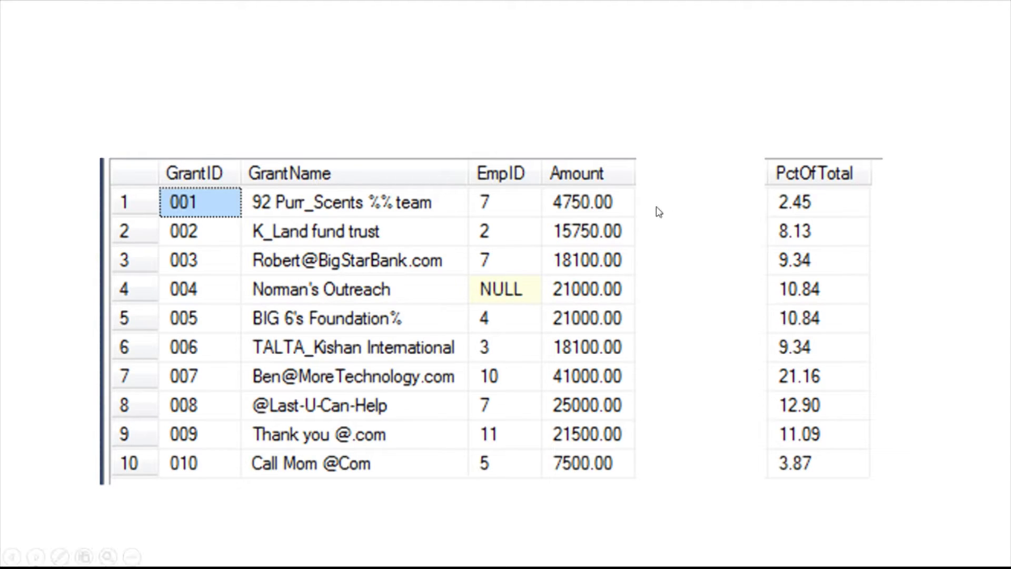
{"action": "mouse_move", "coordinate": [776, 209]}
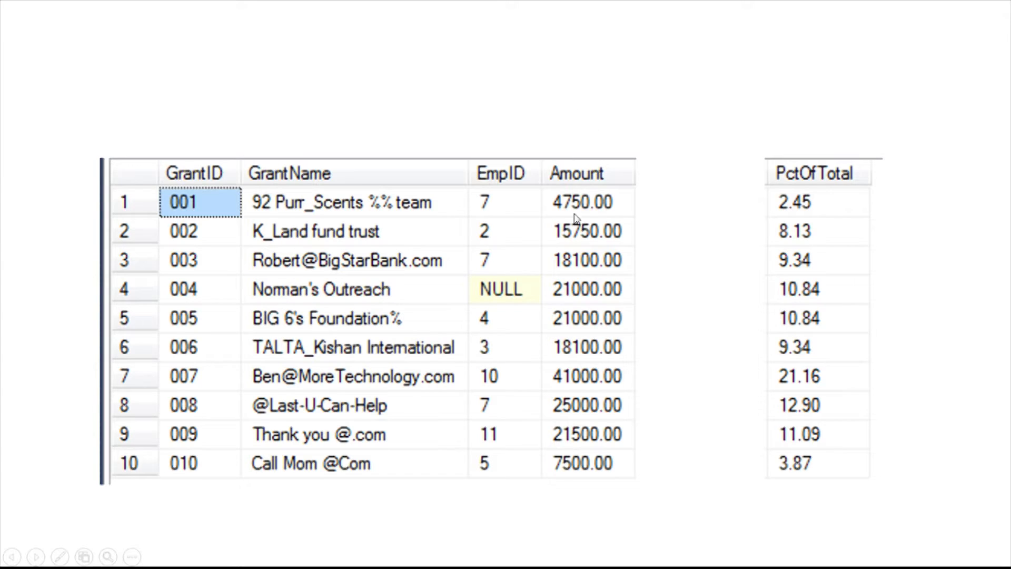
{"action": "mouse_move", "coordinate": [800, 240]}
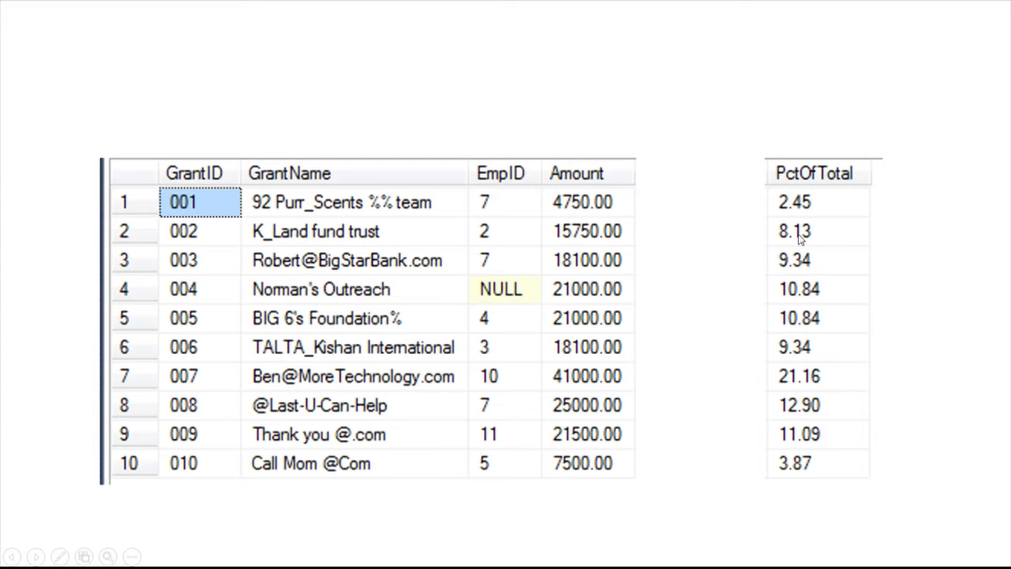
{"action": "mouse_move", "coordinate": [724, 275]}
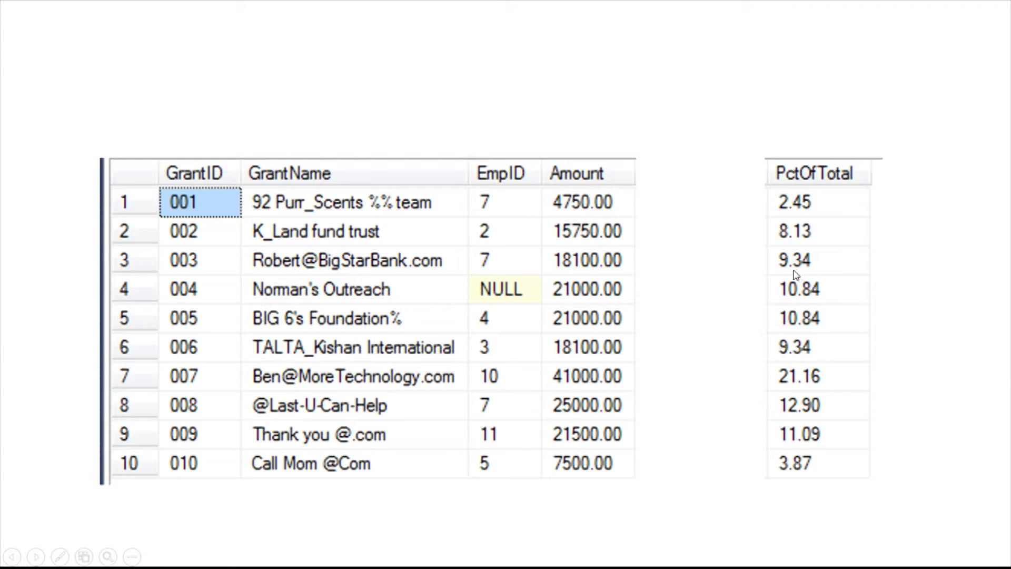
{"action": "mouse_move", "coordinate": [736, 269]}
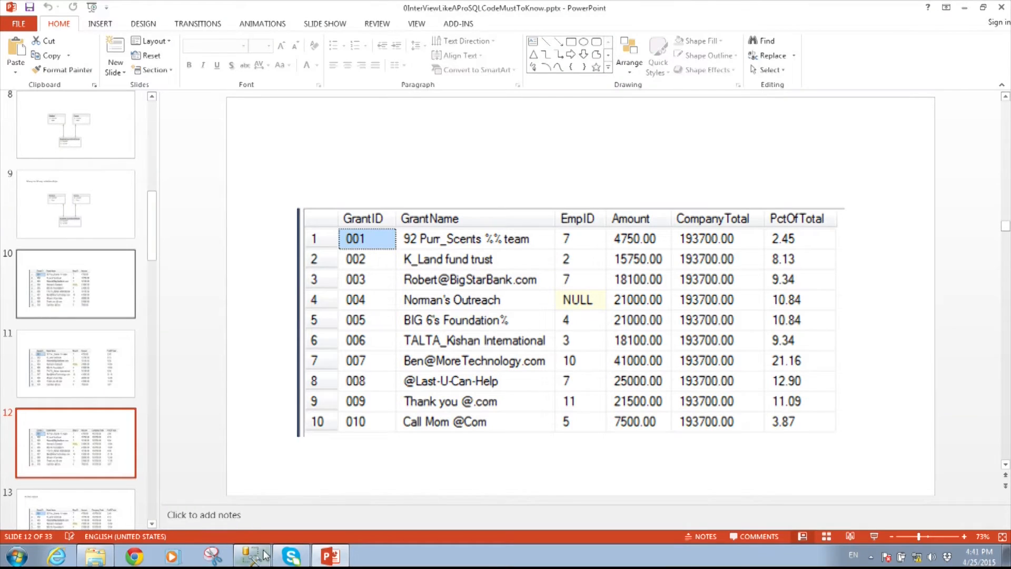
- Run SELECT * FROM [Grant] returning 11 rows, then add a comma after the asterisk
{"action": "left_click", "coordinate": [252, 555]}
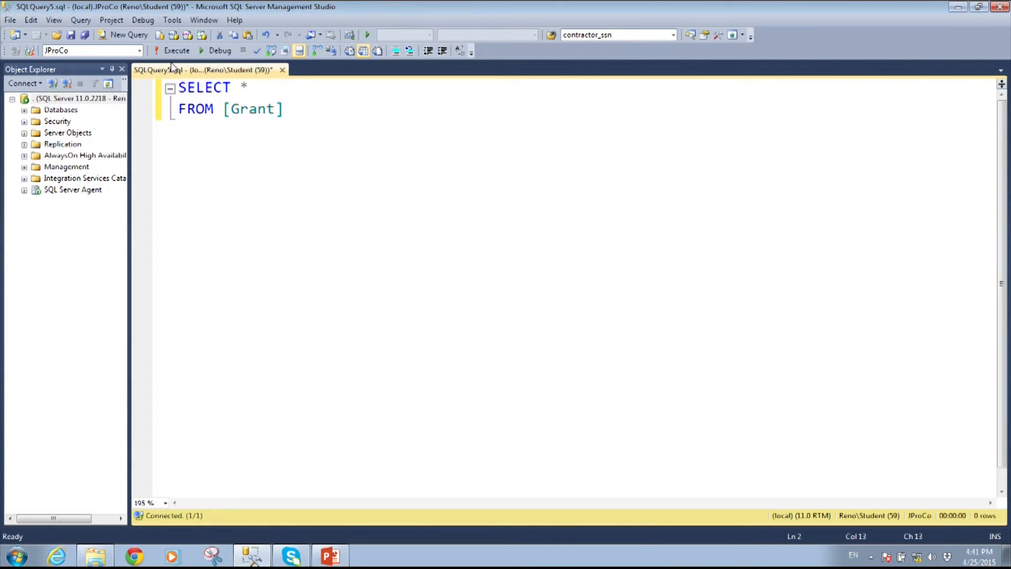
{"action": "left_click", "coordinate": [176, 50]}
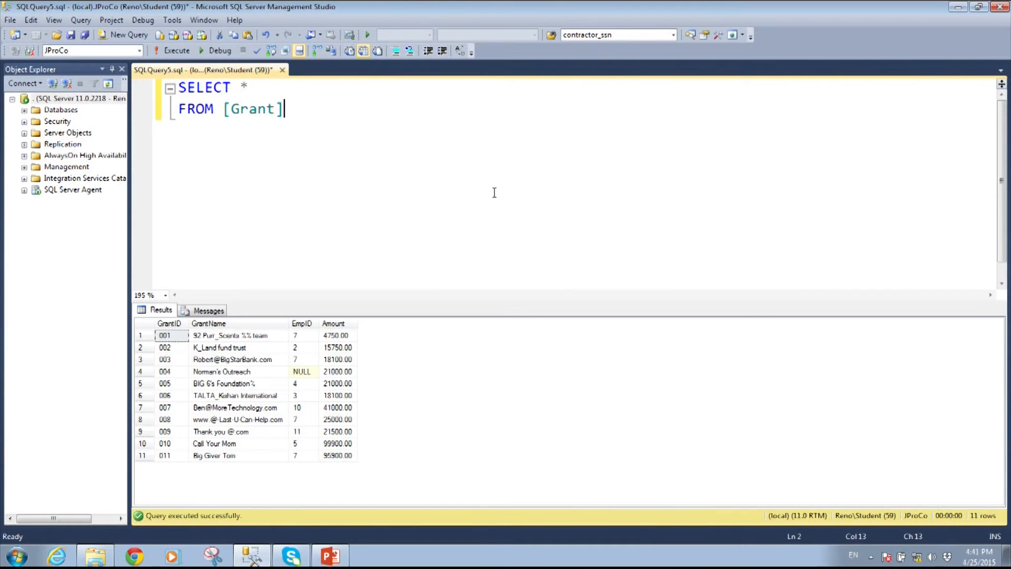
{"action": "mouse_move", "coordinate": [303, 285]}
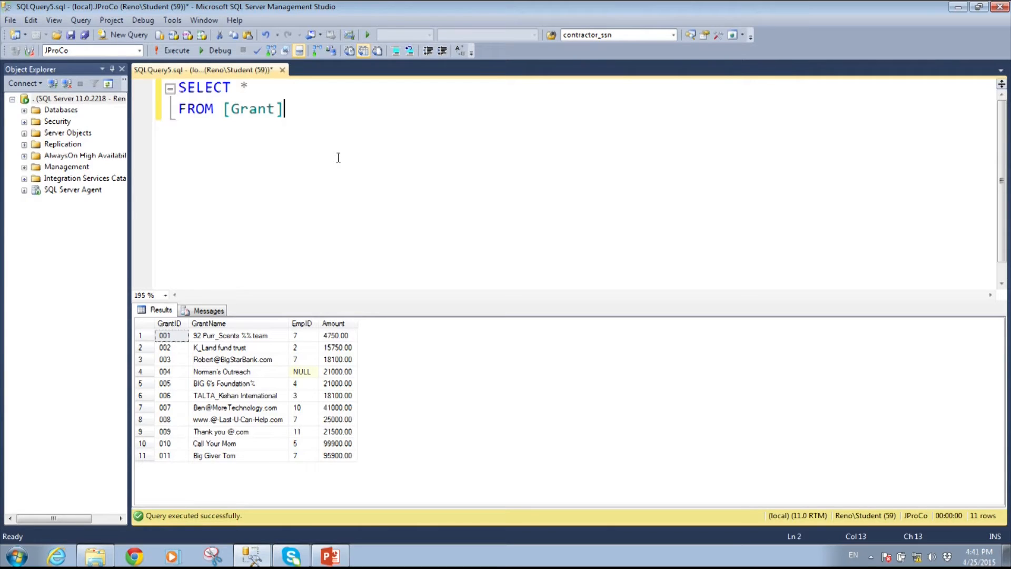
{"action": "type", "text": ","}
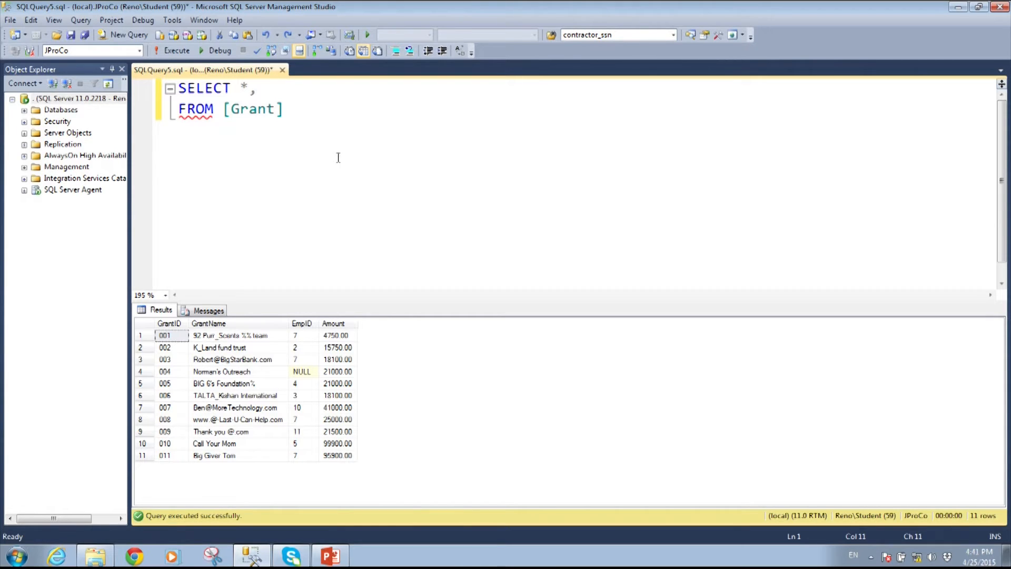
- Add a plain SUM(Amount) column and run it, hitting the GROUP BY error
{"action": "type", "text": "SUM(A"}
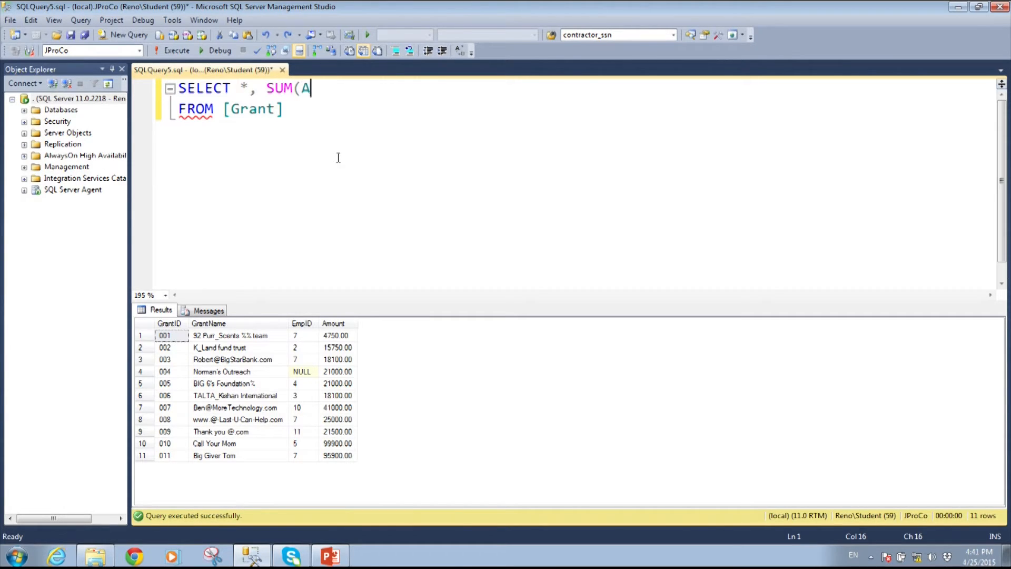
{"action": "type", "text": "mount)"}
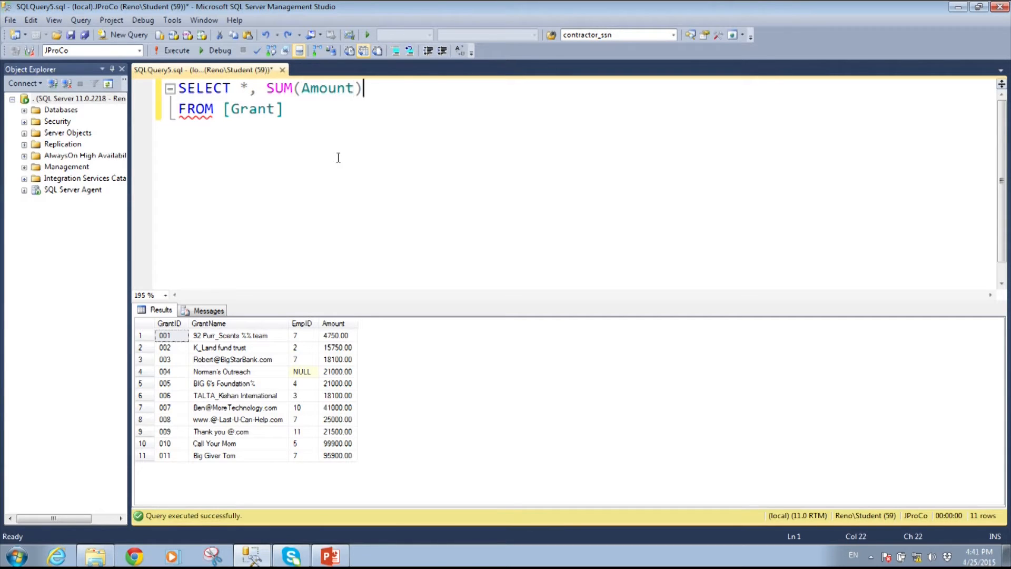
{"action": "left_click", "coordinate": [175, 51]}
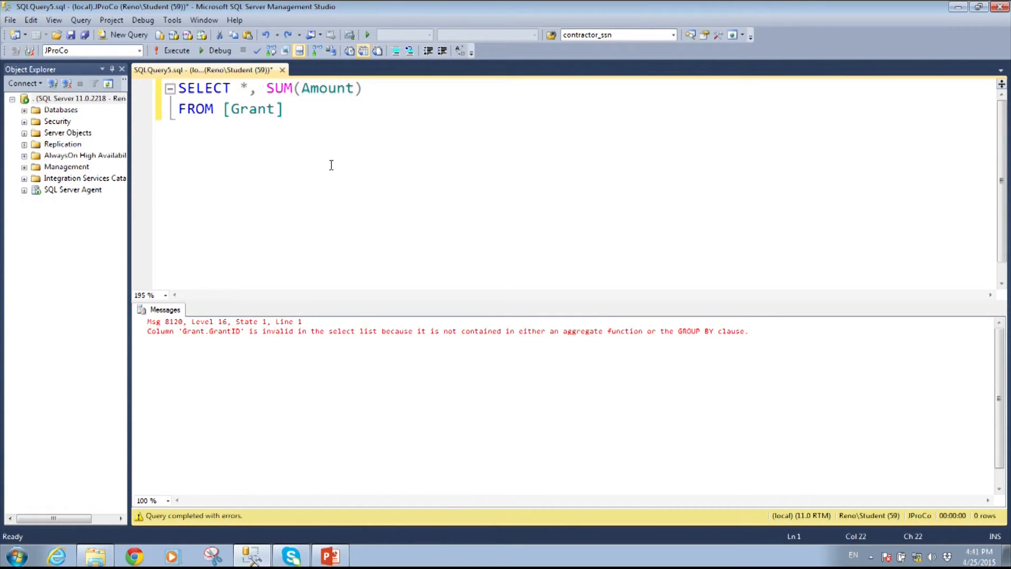
- Append OVER() so SUM(Amount) OVER() returns a 382000.00 total on all 11 rows
{"action": "type", "text": "OV"}
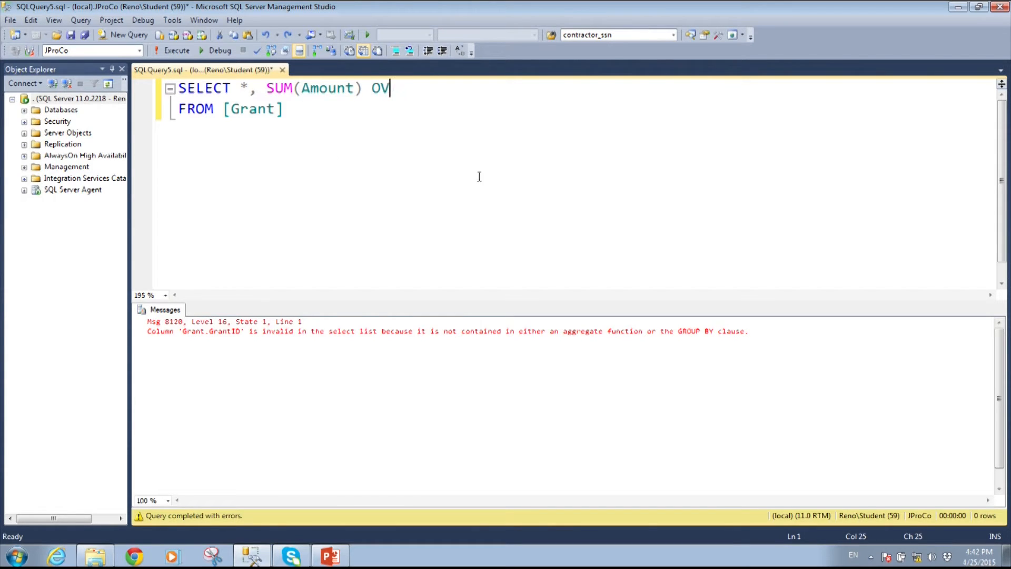
{"action": "type", "text": "ER()"}
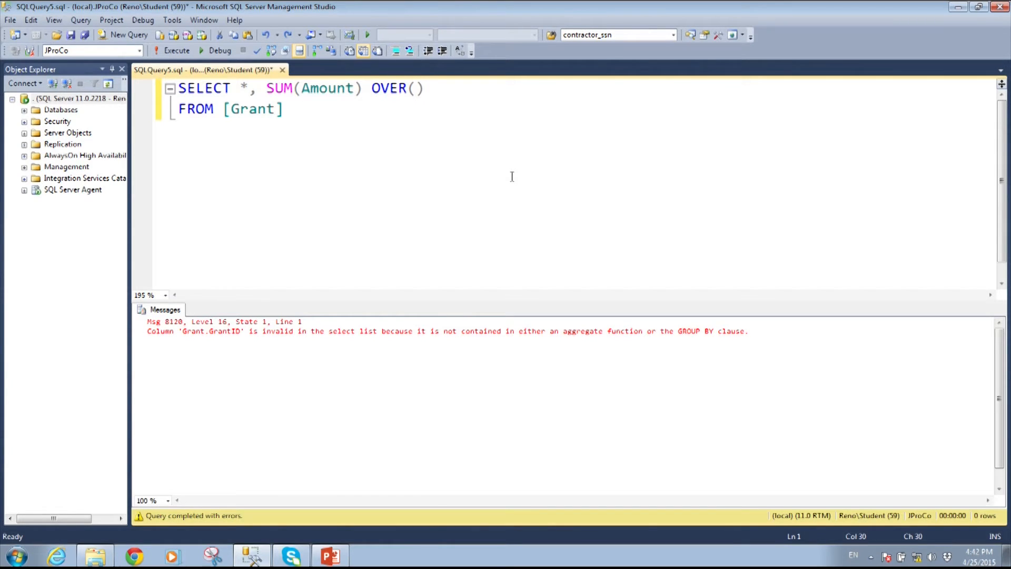
{"action": "left_click", "coordinate": [176, 50]}
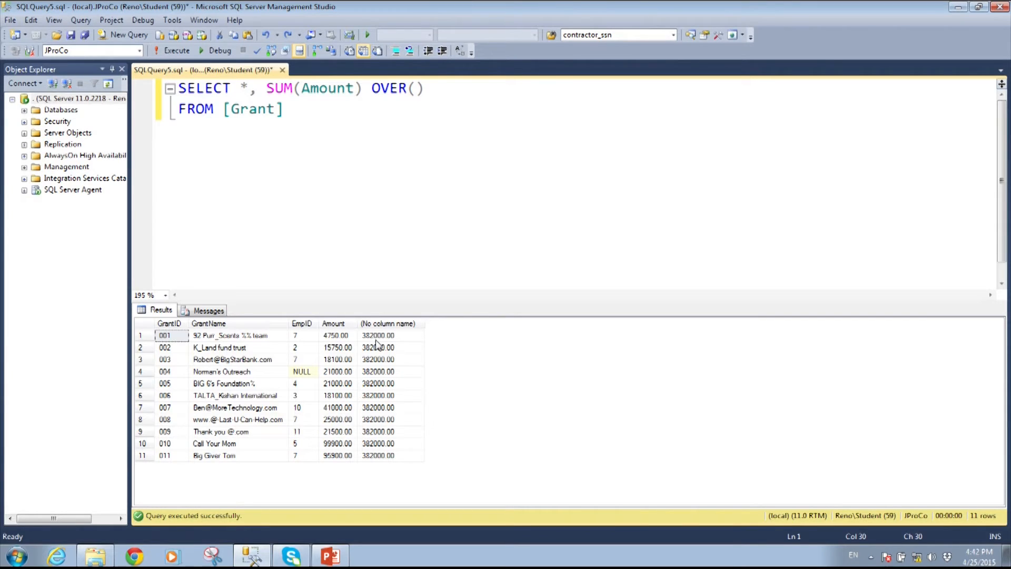
{"action": "mouse_move", "coordinate": [339, 456]}
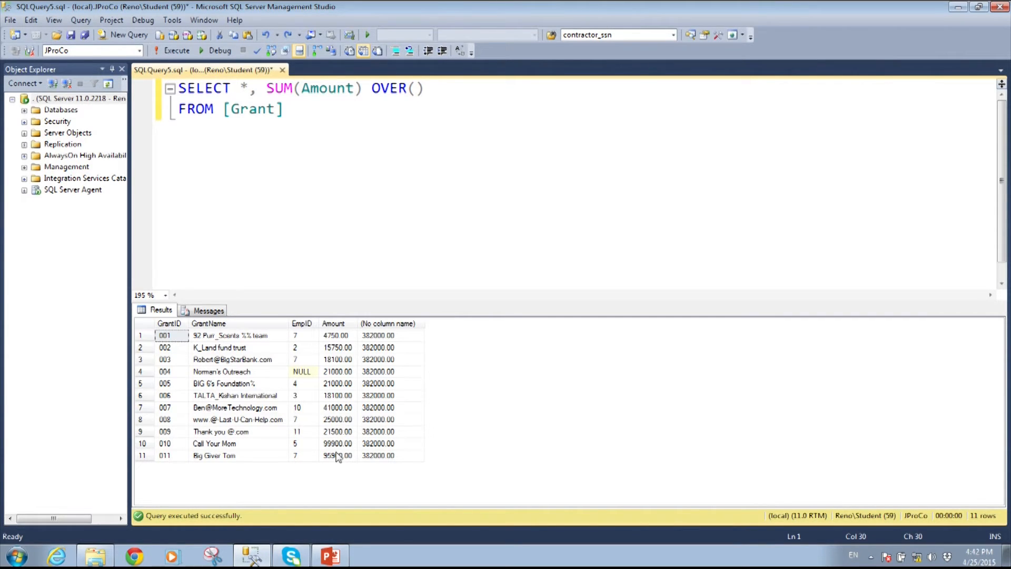
{"action": "left_click", "coordinate": [337, 443]}
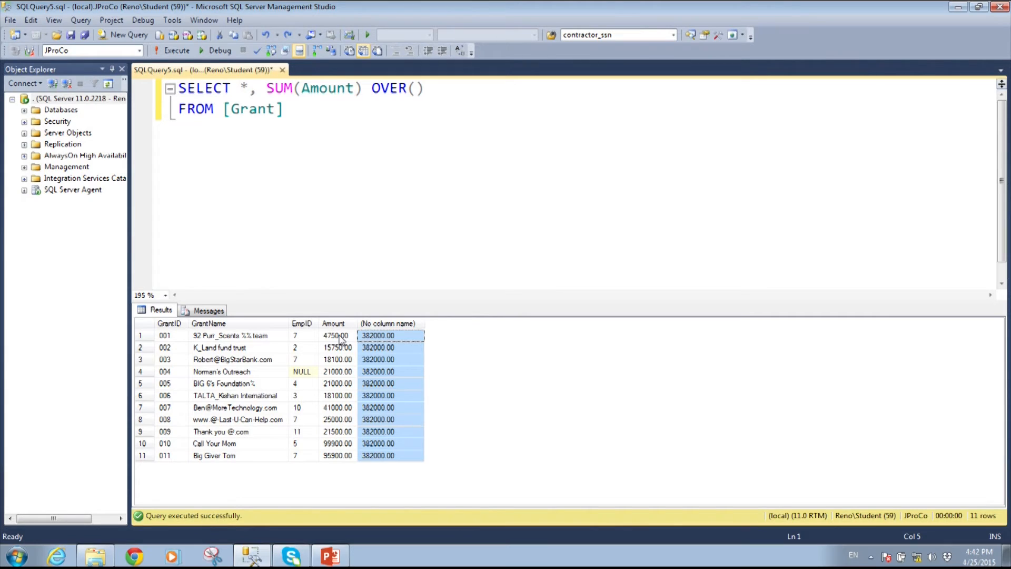
{"action": "left_click", "coordinate": [336, 335]}
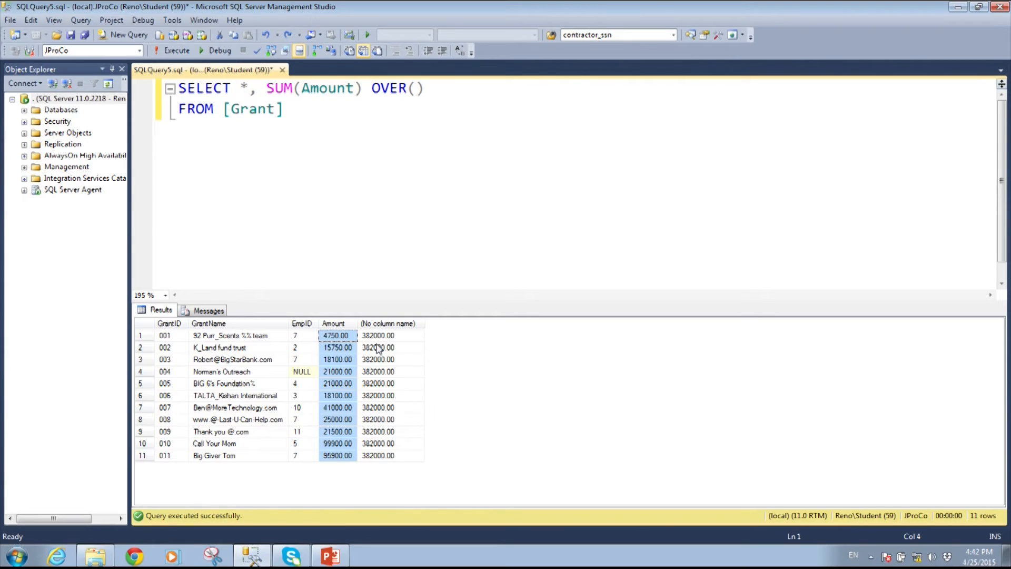
{"action": "left_click", "coordinate": [282, 109]}
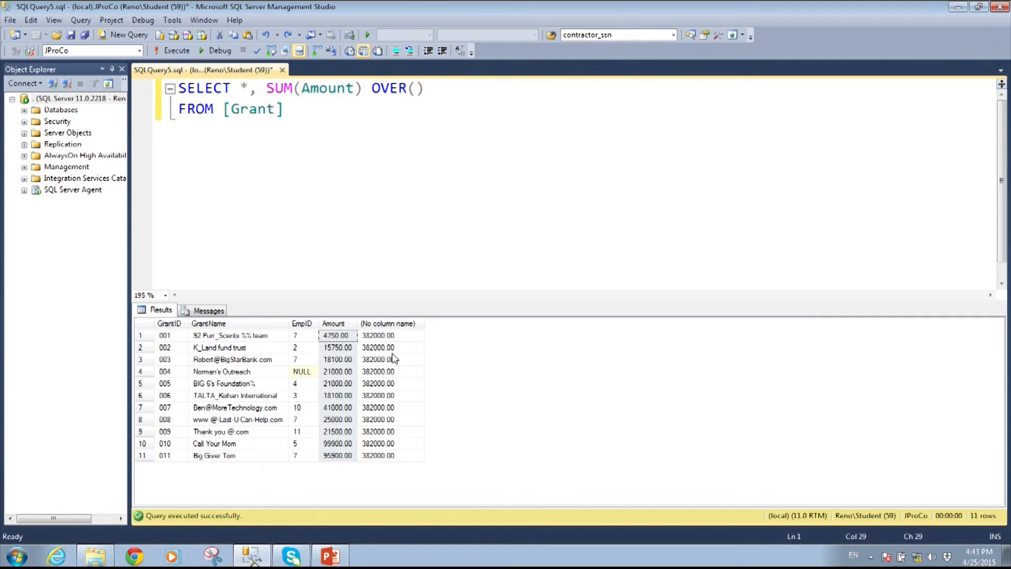
{"action": "left_click", "coordinate": [423, 89]}
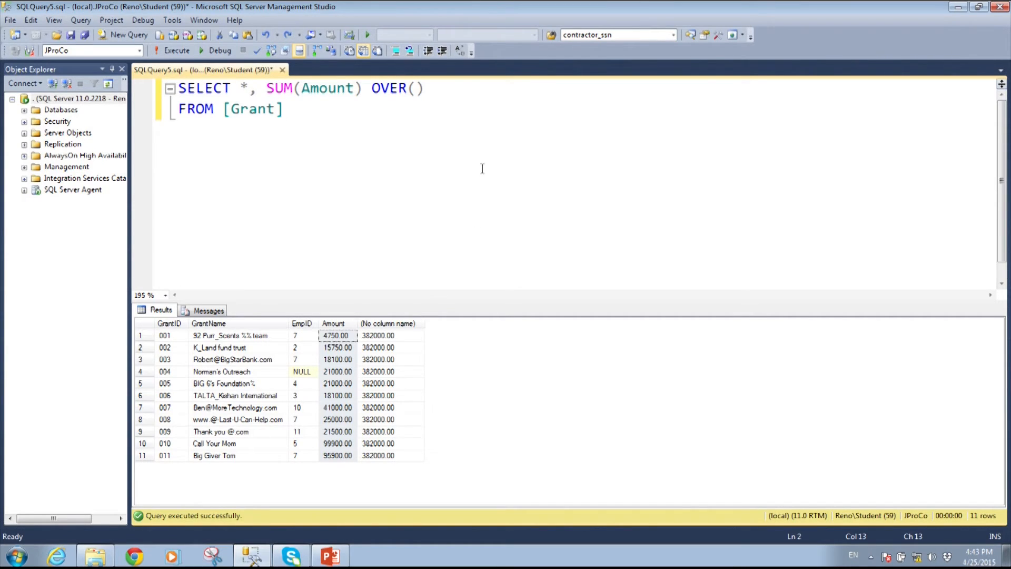
- Alias the total as CompanyTotal, then start a new column with Amount after a comma
{"action": "type", "text": "A"}
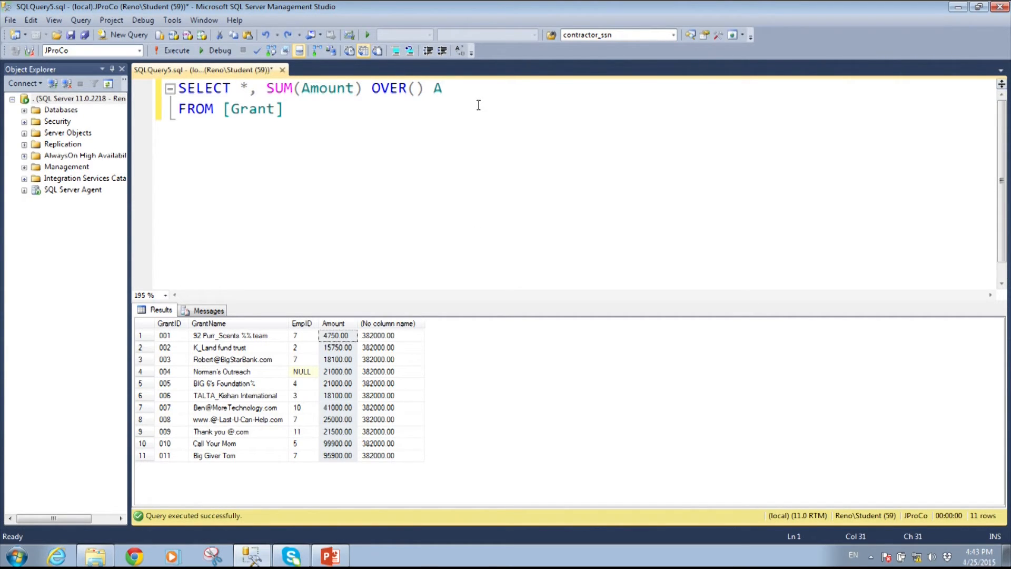
{"action": "type", "text": "S Compan"}
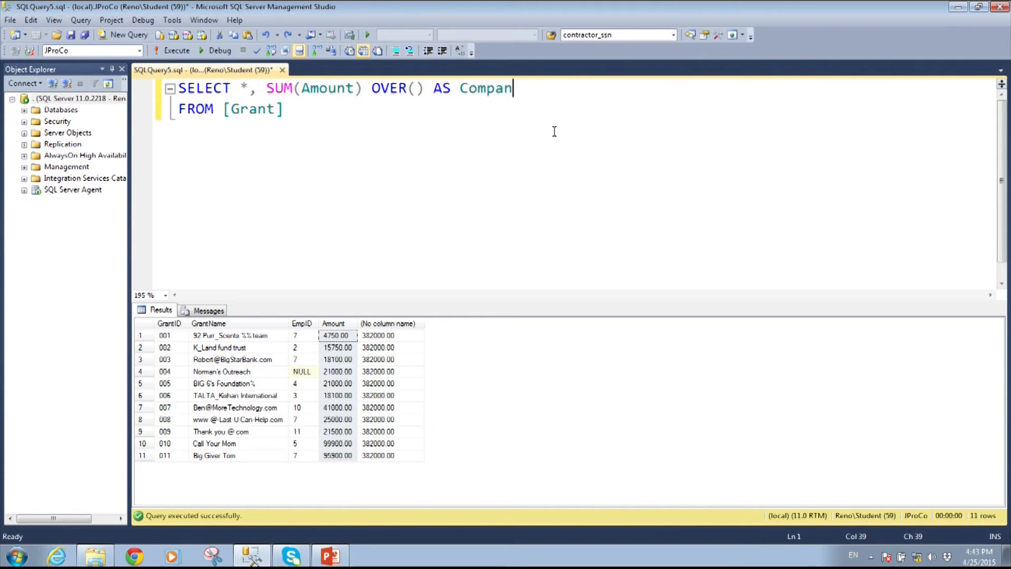
{"action": "type", "text": "yTotal"}
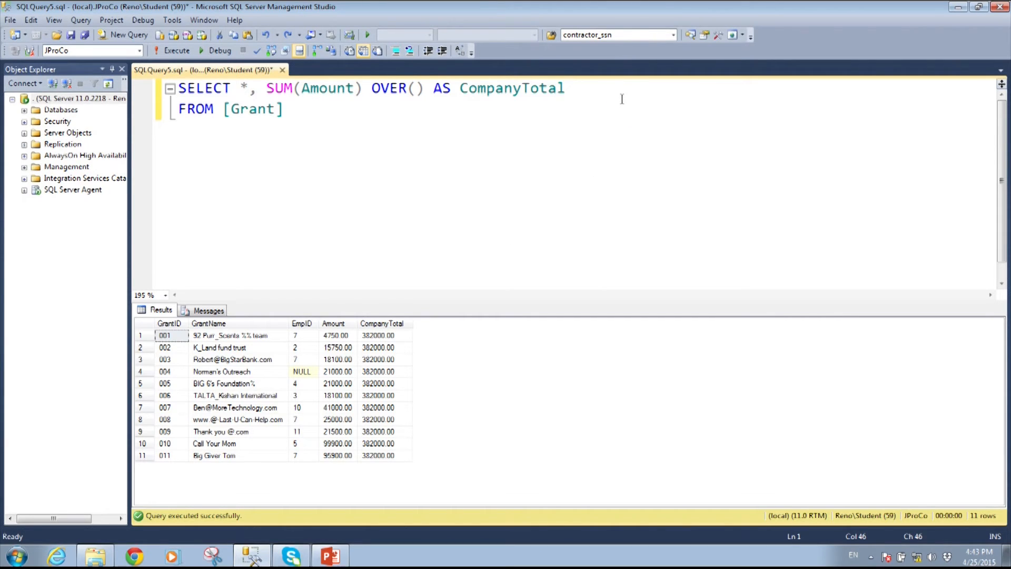
{"action": "type", "text": ","}
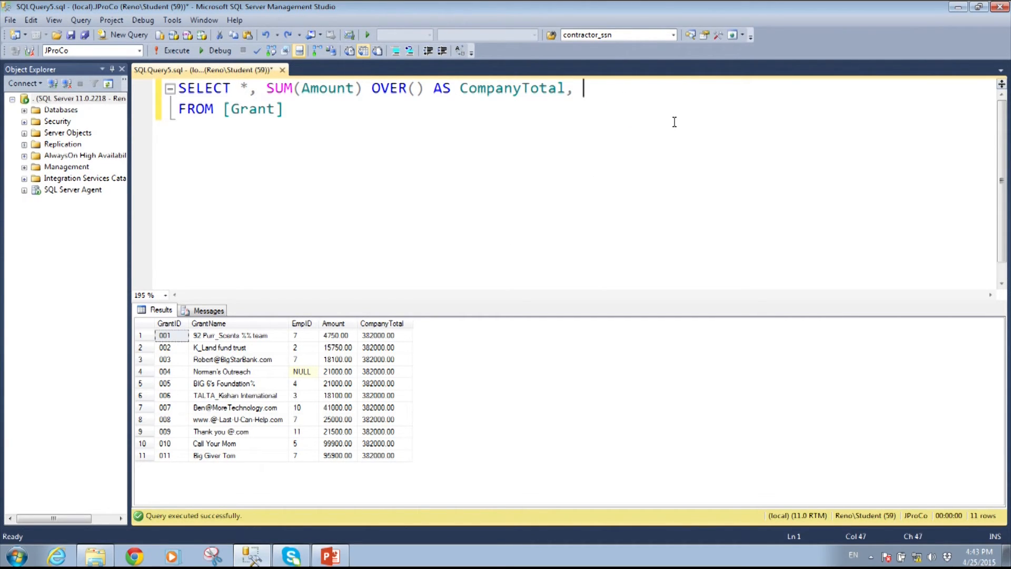
{"action": "type", "text": "Amount"}
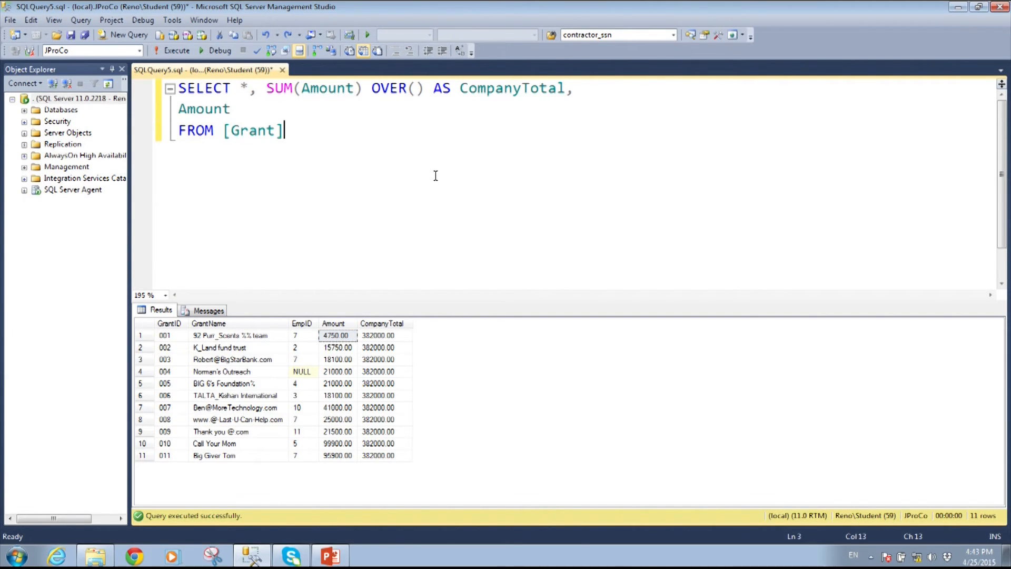
- Add Amount / SUM(Amount) OVER() AS PctOfTotal and run, showing fractions like 0.2615
{"action": "type", "text": "/ SUM(Am"}
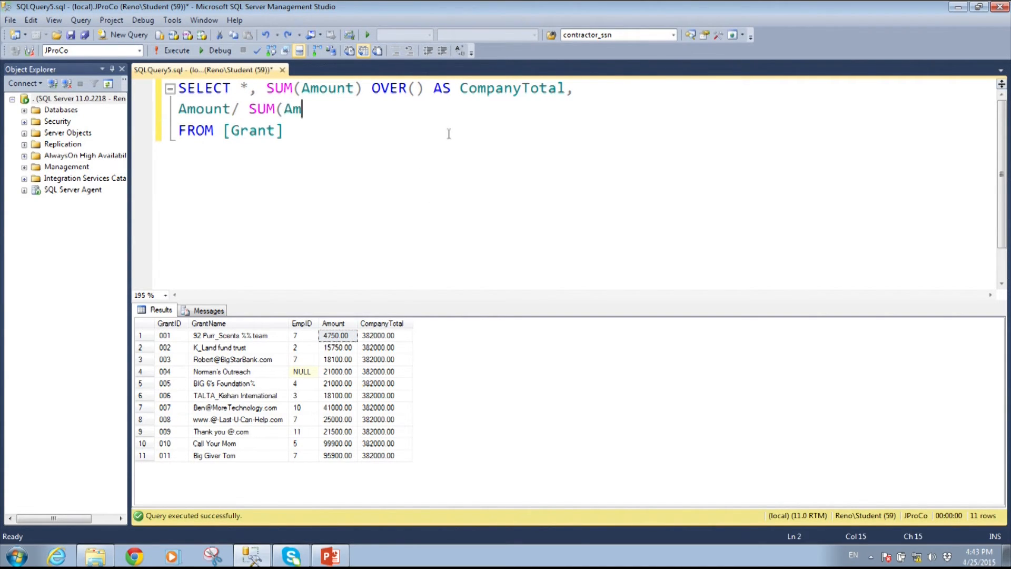
{"action": "type", "text": "ount) OVER("}
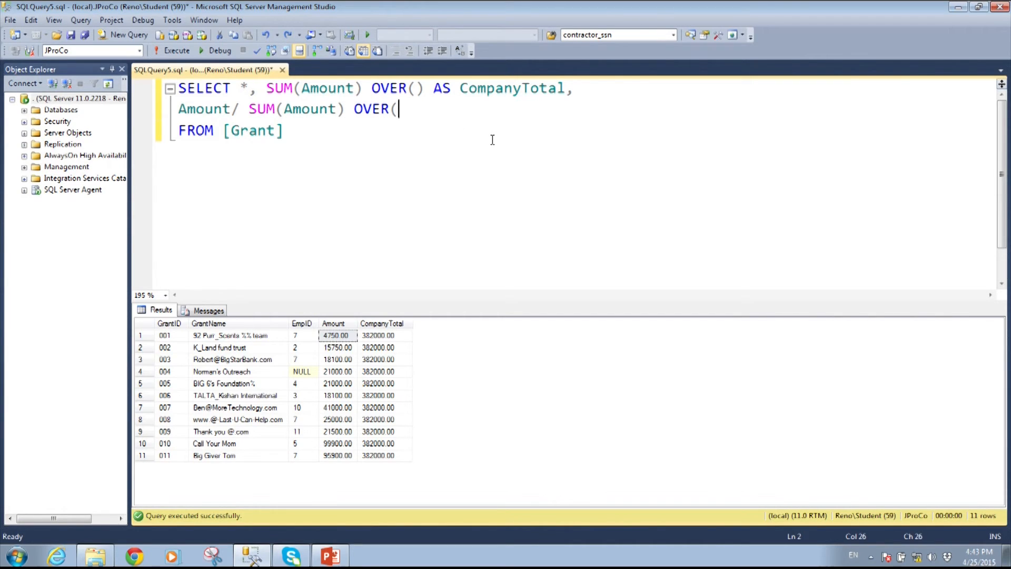
{"action": "type", "text": ") AS"}
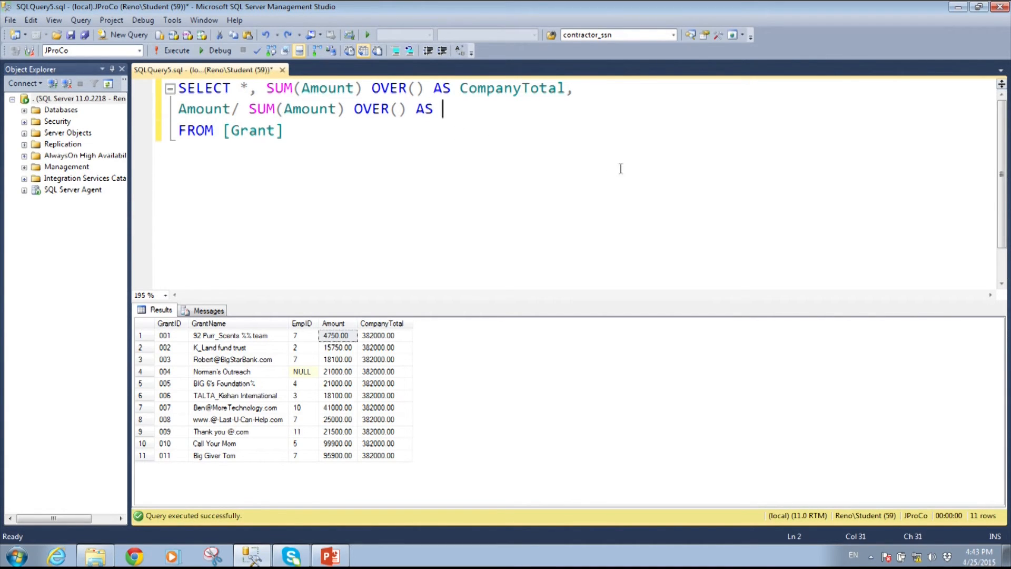
{"action": "type", "text": "PctOfTotal"}
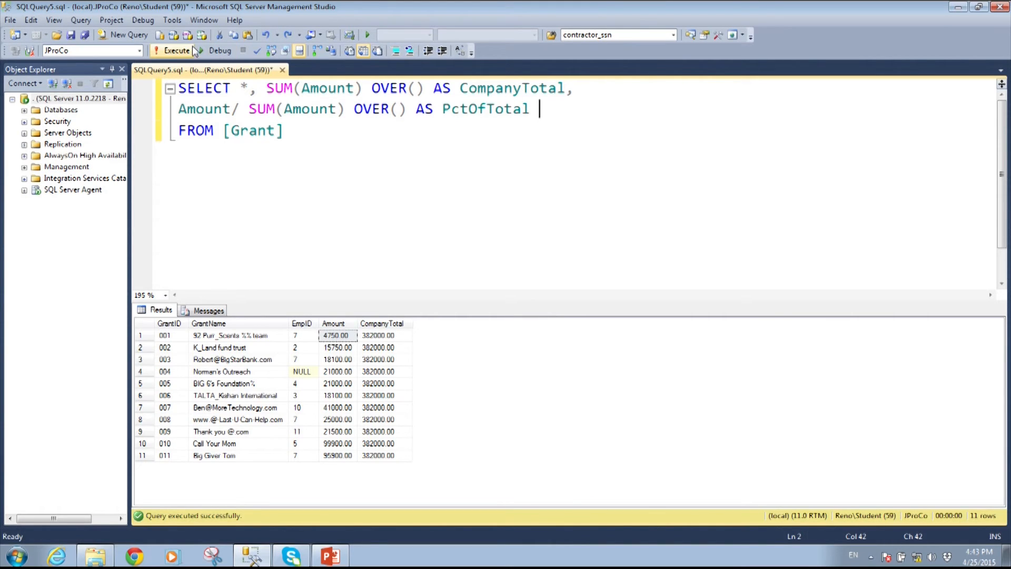
{"action": "left_click", "coordinate": [176, 51]}
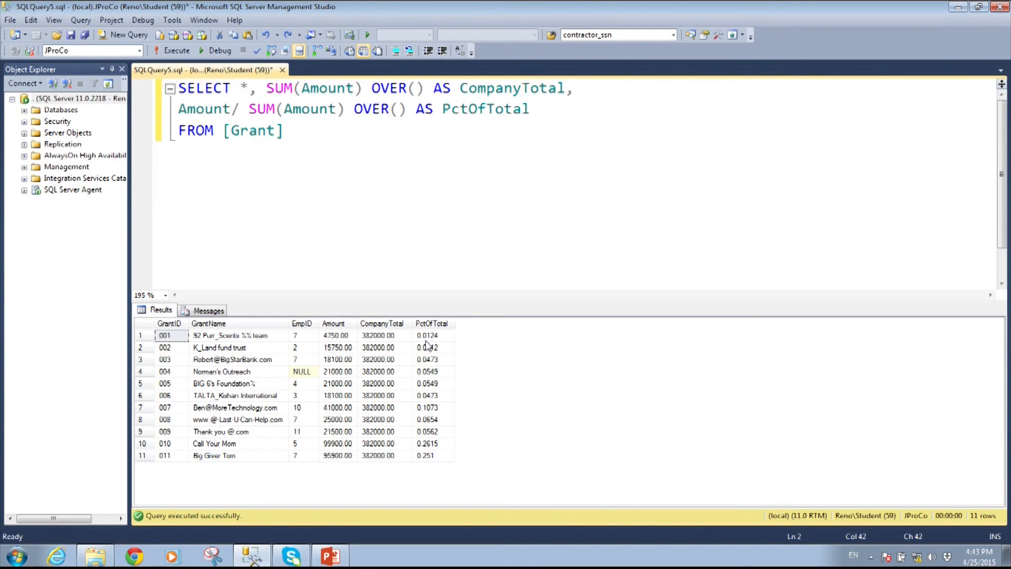
{"action": "mouse_move", "coordinate": [429, 347]}
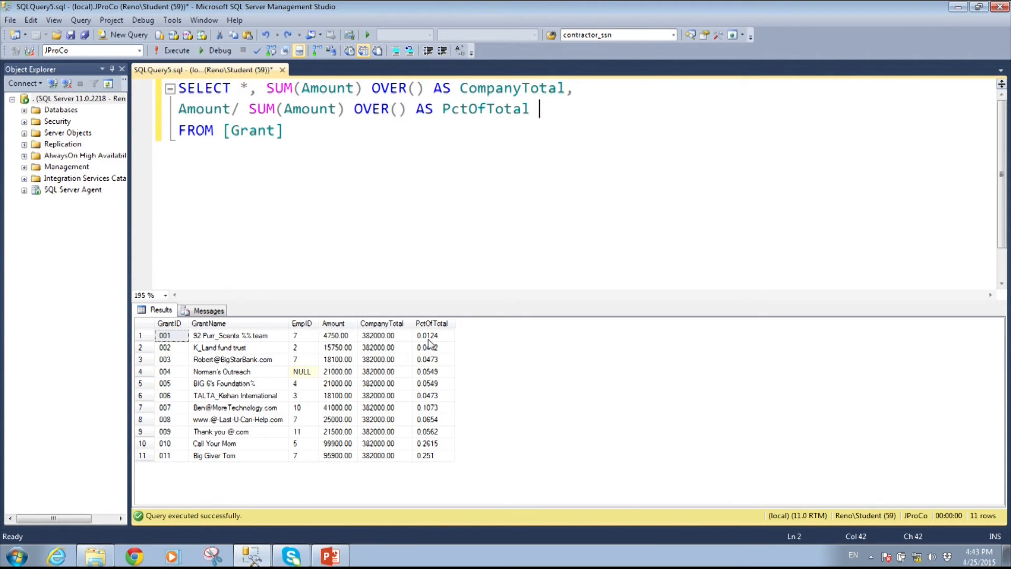
- Multiply PctOfTotal by 100 and rerun, showing percentages such as 26.15 and 1.24
{"action": "type", "text": "*"}
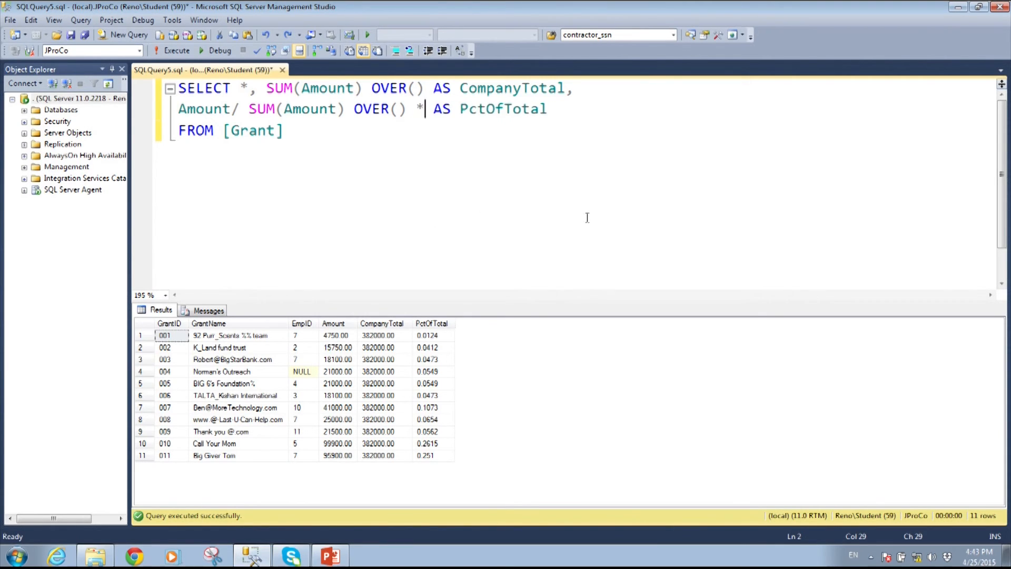
{"action": "type", "text": "100"}
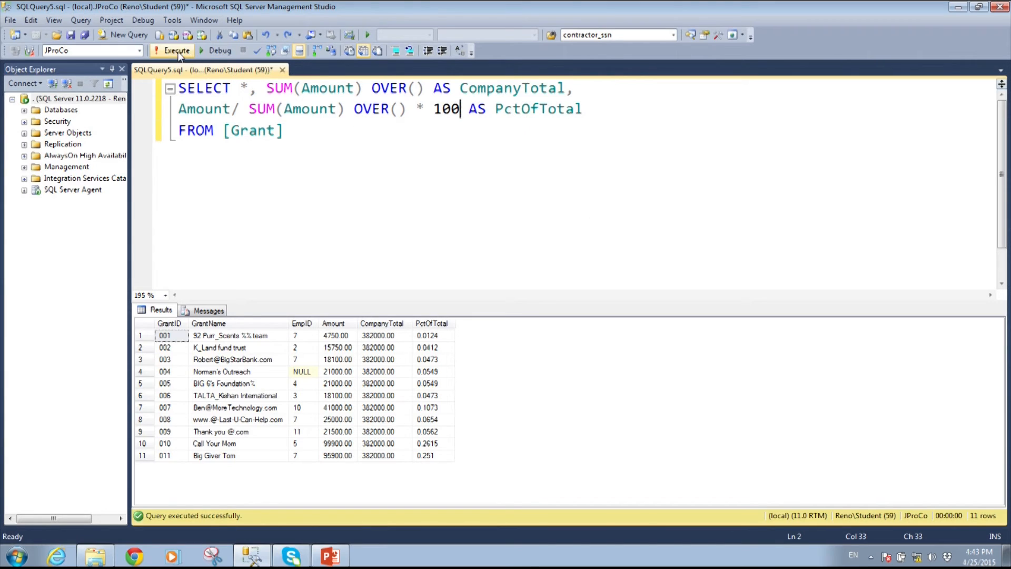
{"action": "left_click", "coordinate": [176, 51]}
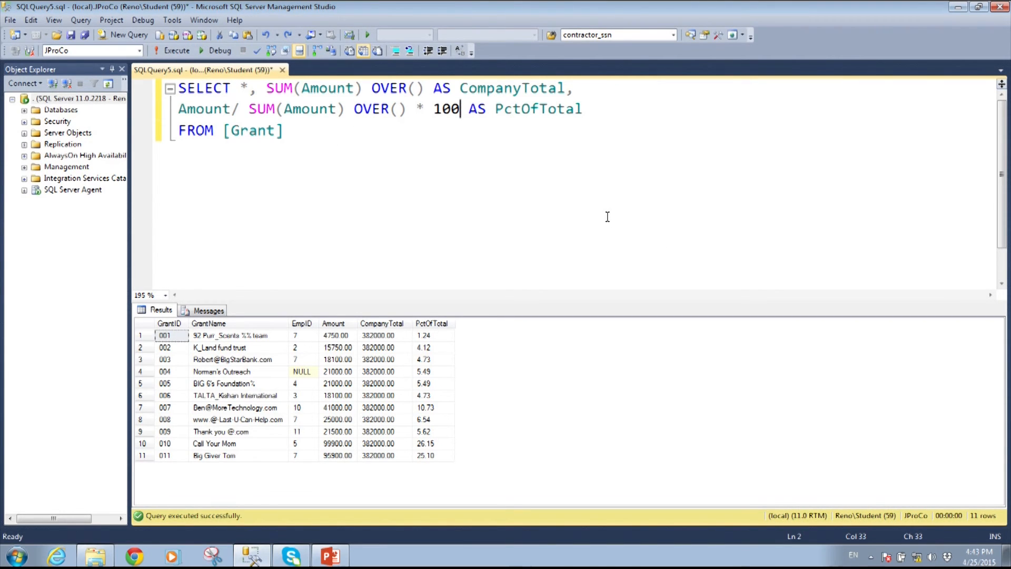